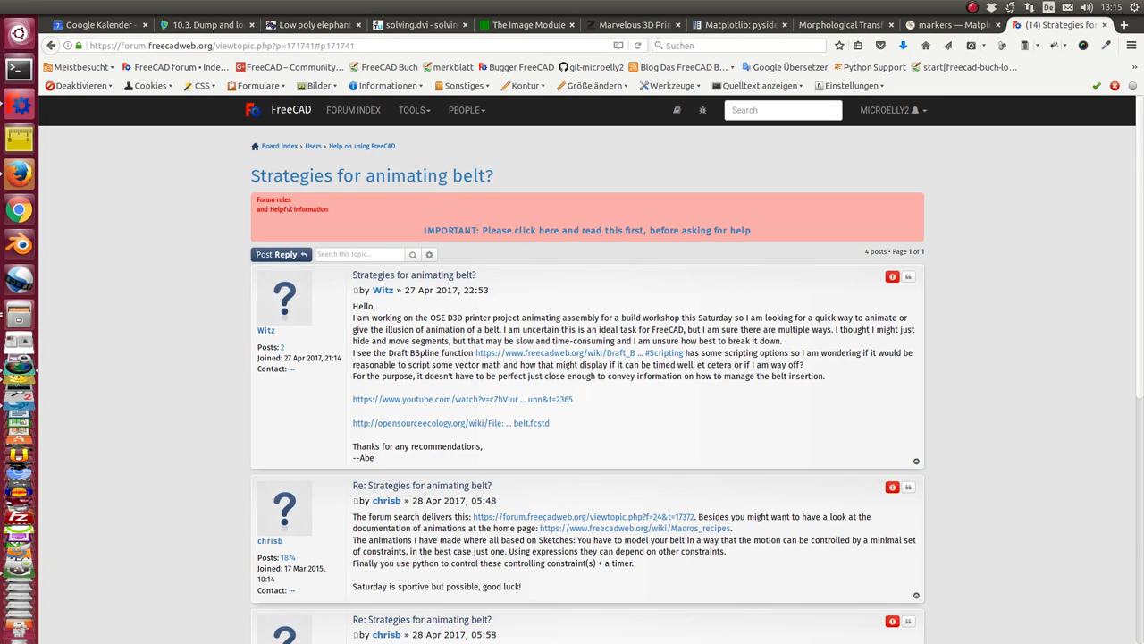
{"action": "mouse_move", "coordinate": [387, 304]}
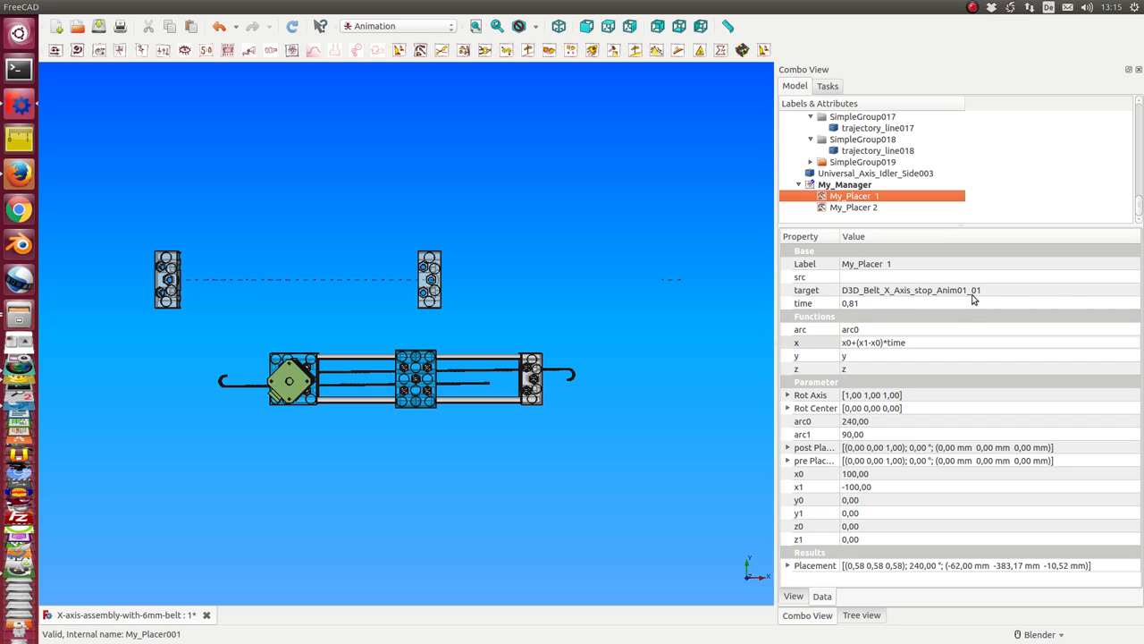
{"action": "mouse_move", "coordinate": [865, 225]}
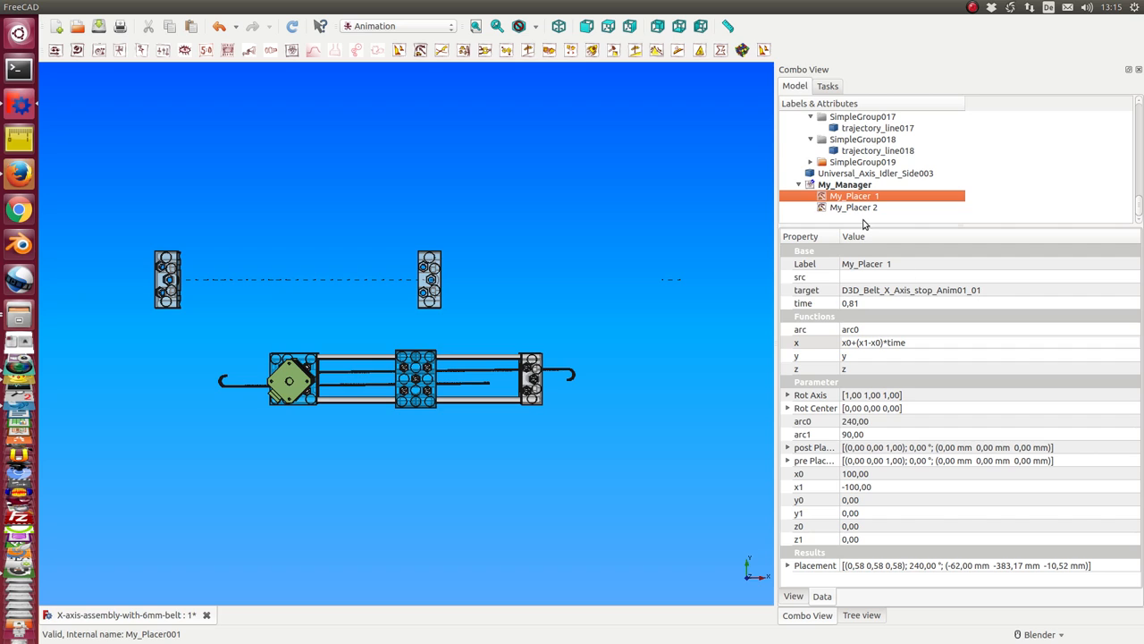
Select My_Placer 2 in the tree to review its target, x formula and start/end values.
{"action": "left_click", "coordinate": [855, 208]}
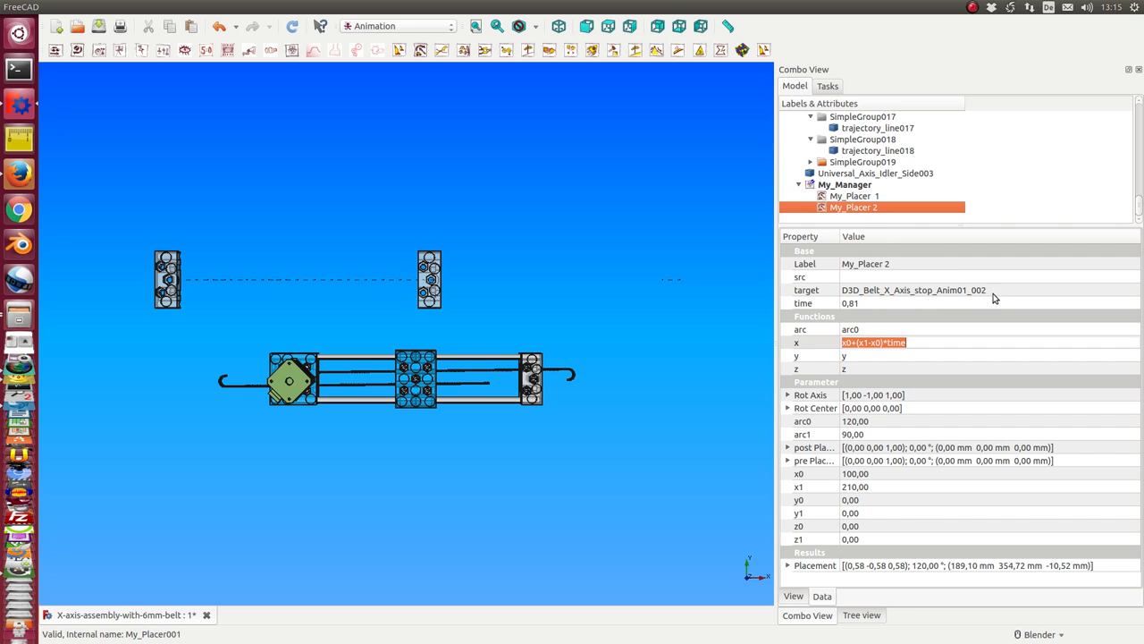
{"action": "mouse_move", "coordinate": [947, 297]}
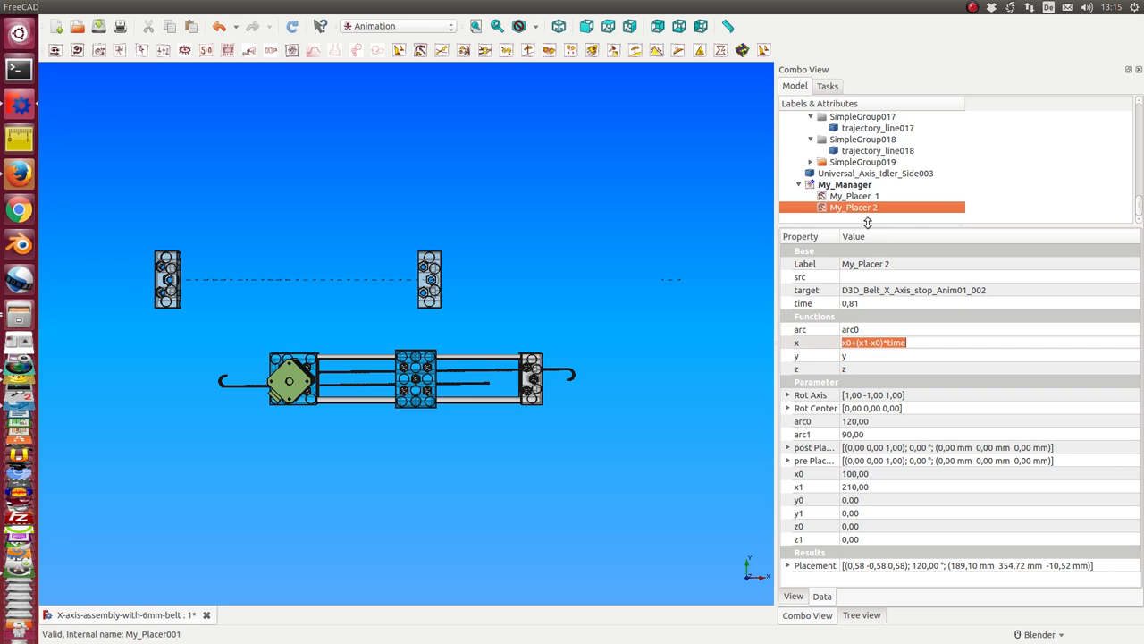
{"action": "mouse_move", "coordinate": [869, 220]}
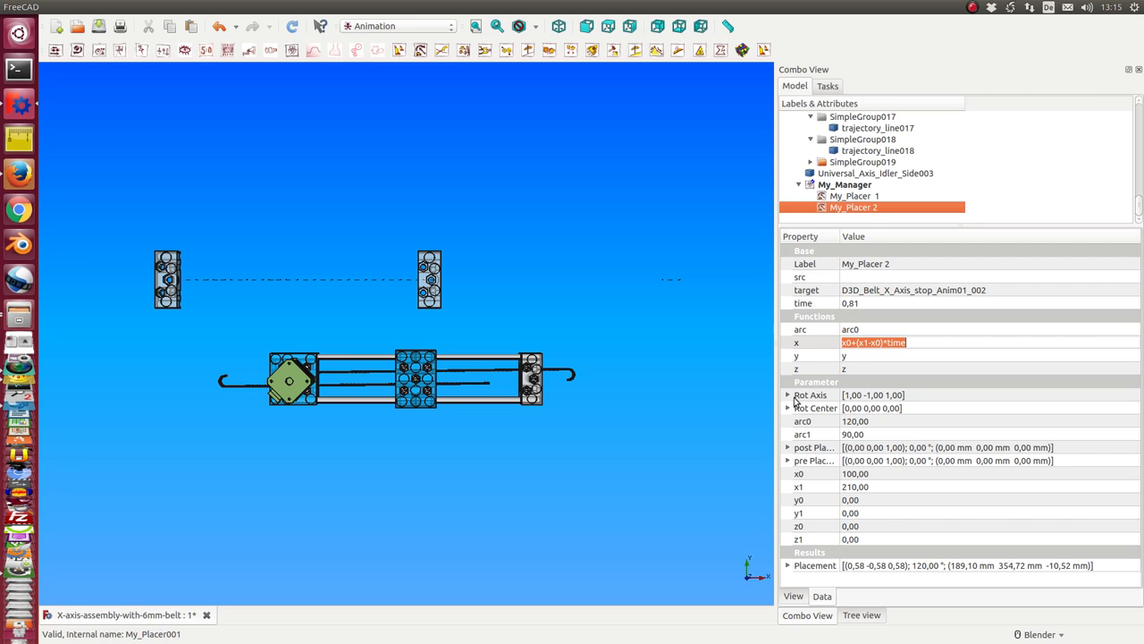
{"action": "mouse_move", "coordinate": [897, 402]}
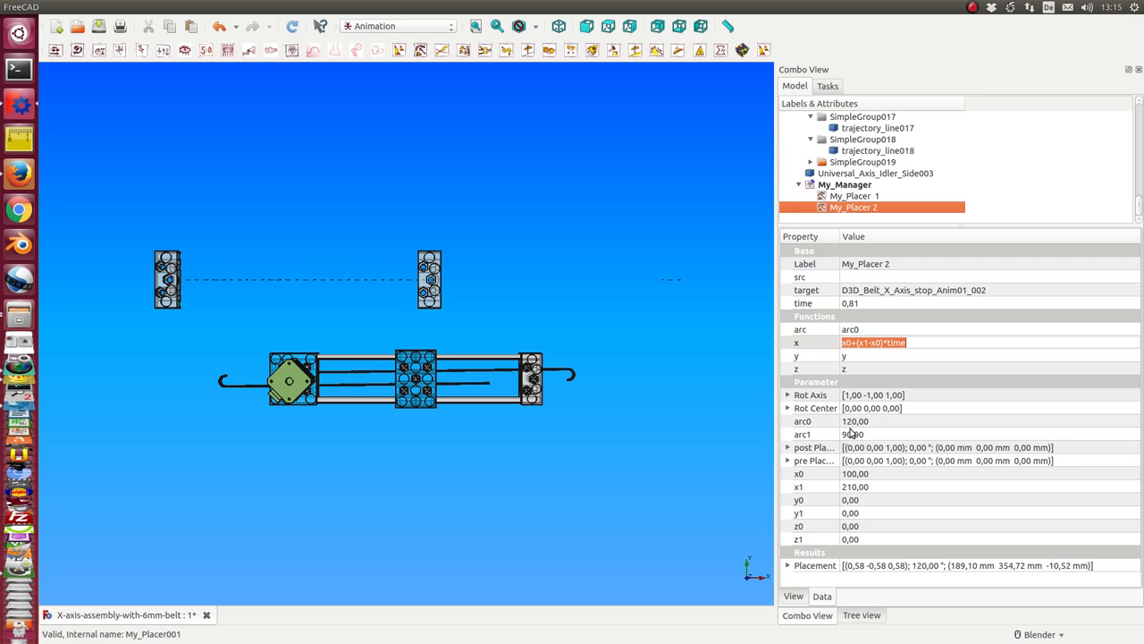
{"action": "mouse_move", "coordinate": [861, 429]}
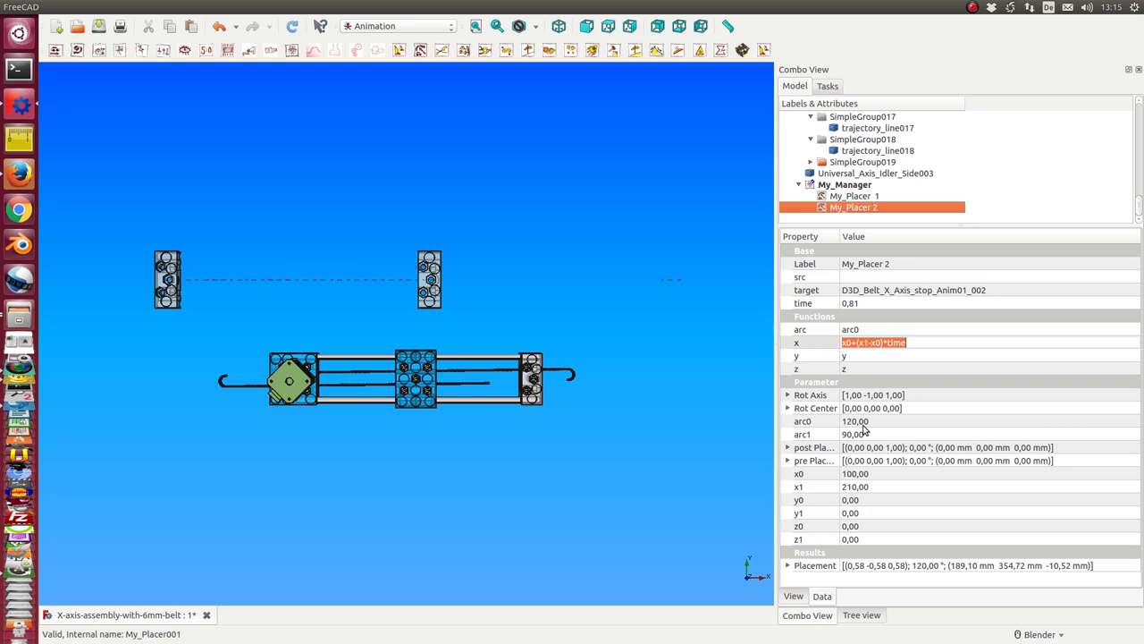
{"action": "mouse_move", "coordinate": [869, 429]}
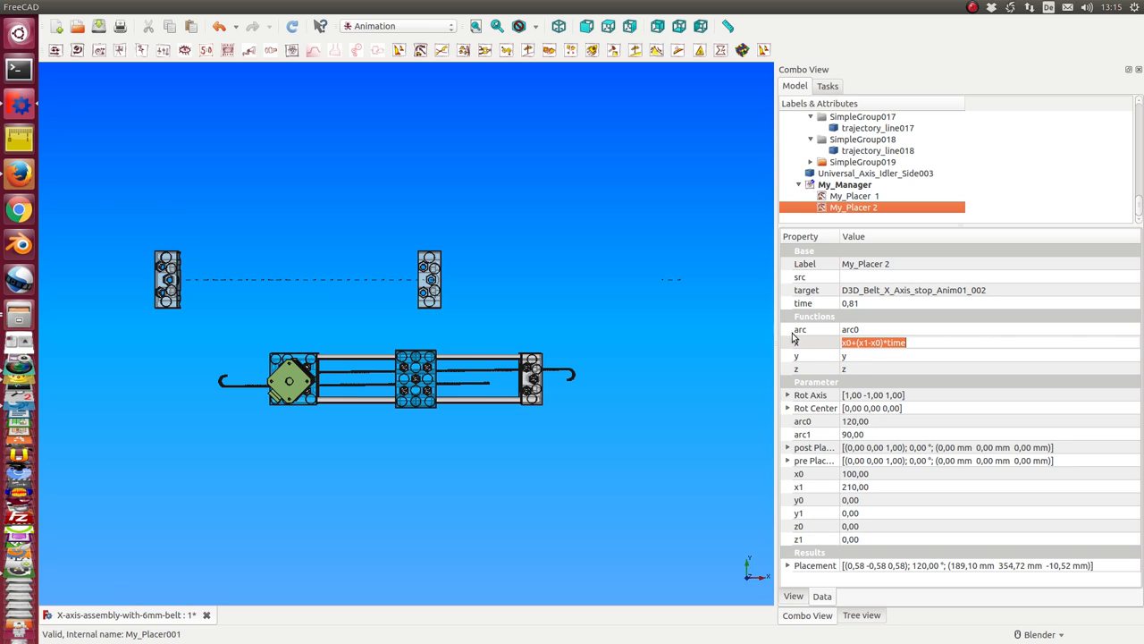
{"action": "mouse_move", "coordinate": [778, 338]}
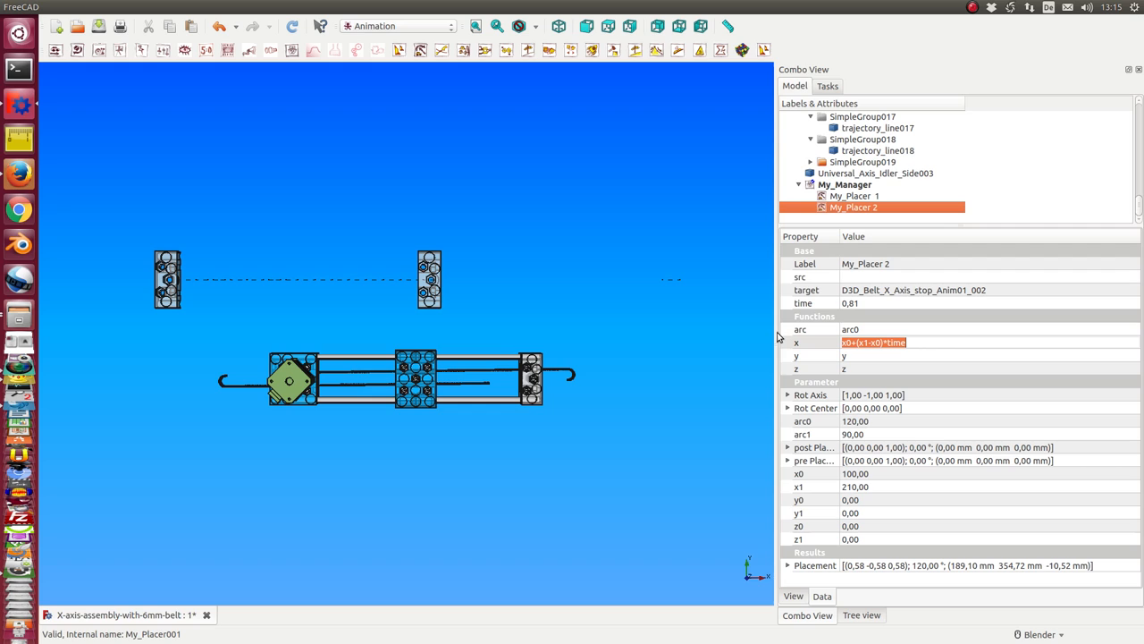
{"action": "mouse_move", "coordinate": [790, 431]}
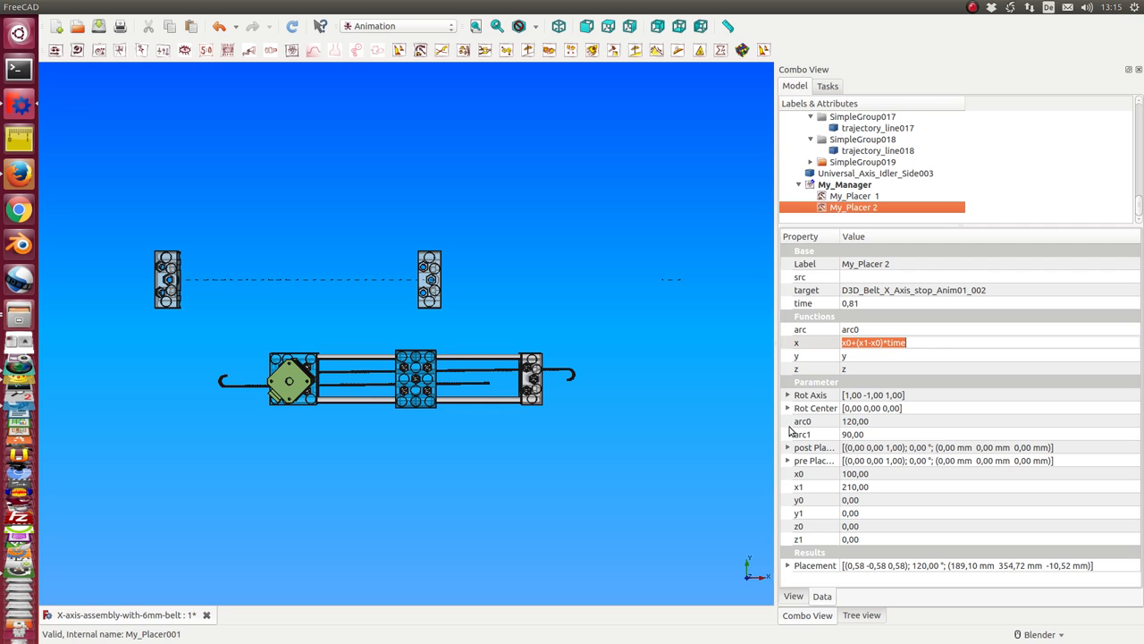
{"action": "mouse_move", "coordinate": [778, 358]}
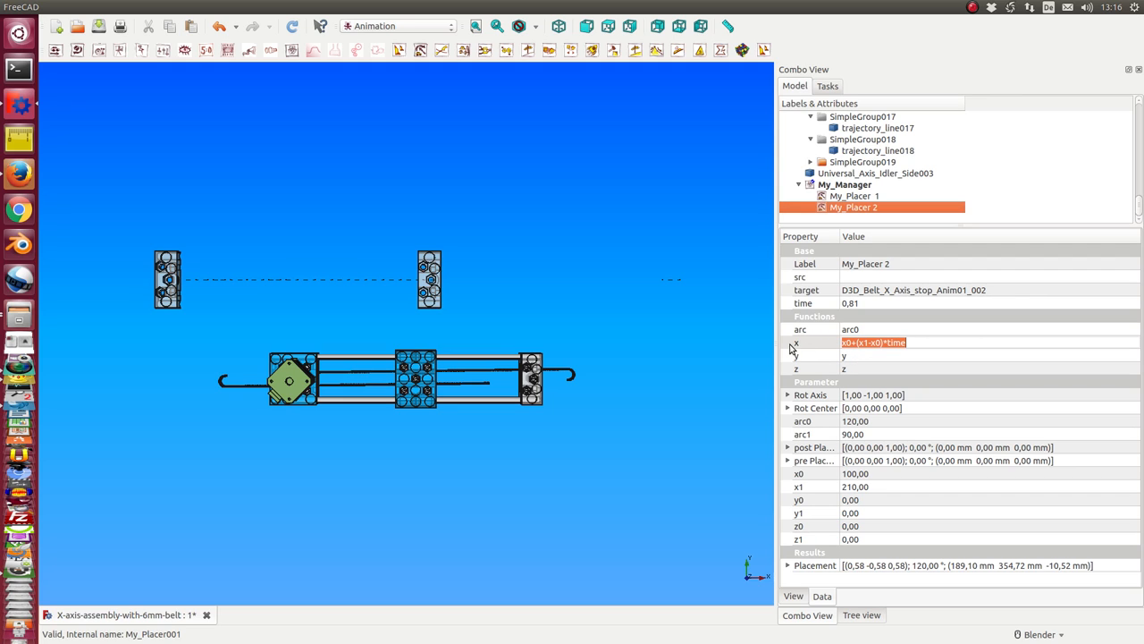
{"action": "mouse_move", "coordinate": [795, 490]}
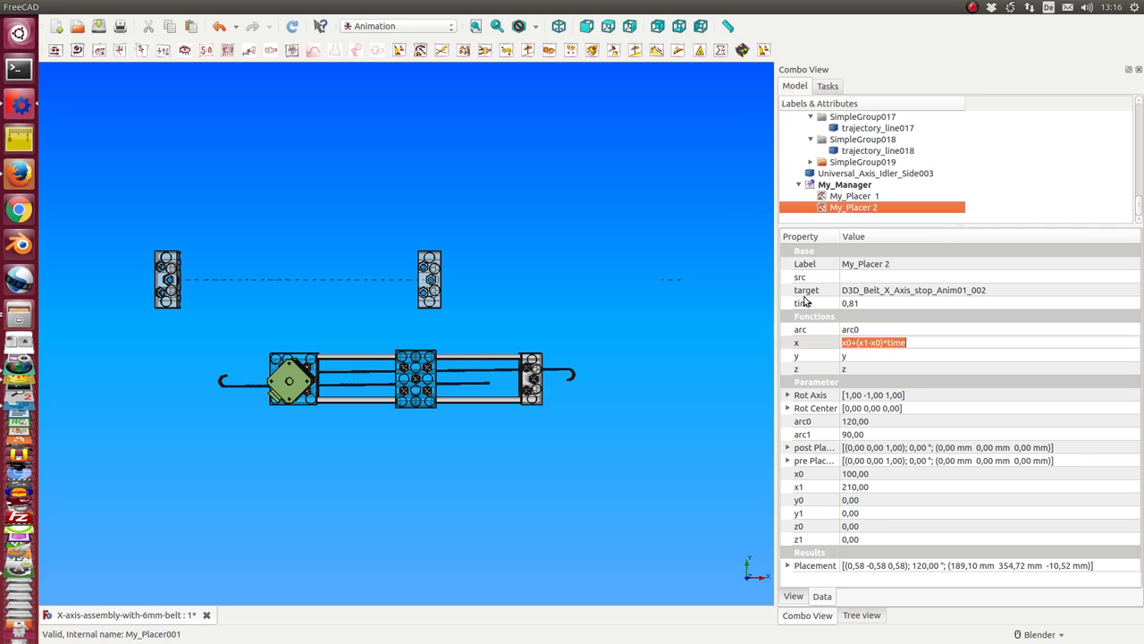
Scrub My_Placer 2's time dial back and forth, moving its belt part along its travel.
{"action": "left_click", "coordinate": [844, 184]}
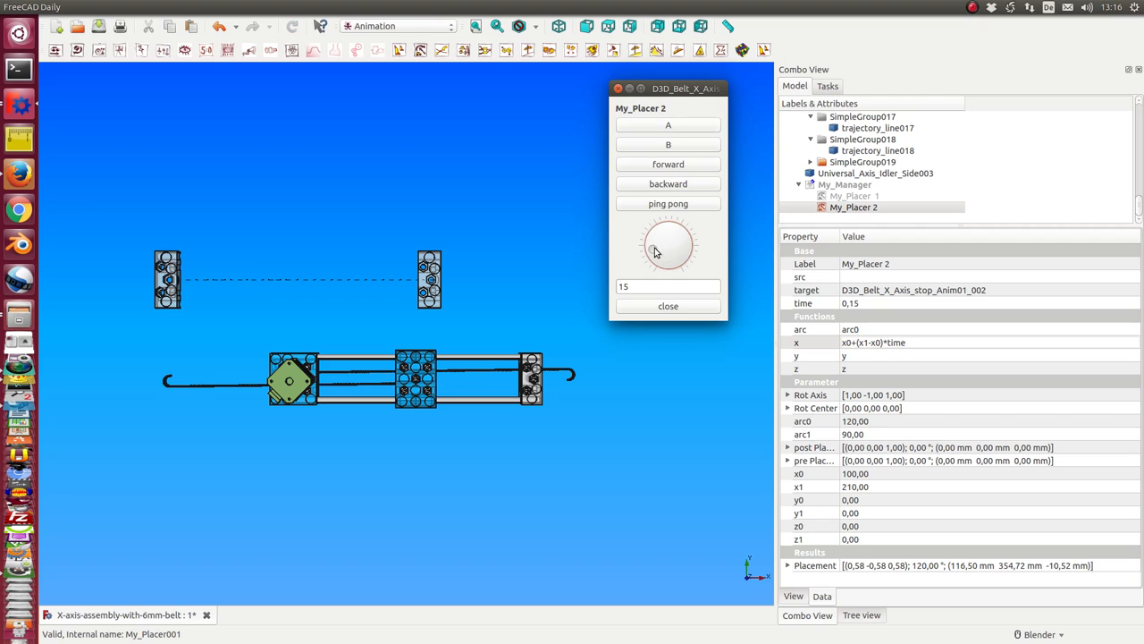
{"action": "left_click_drag", "start_coordinate": [655, 254], "coordinate": [676, 234]}
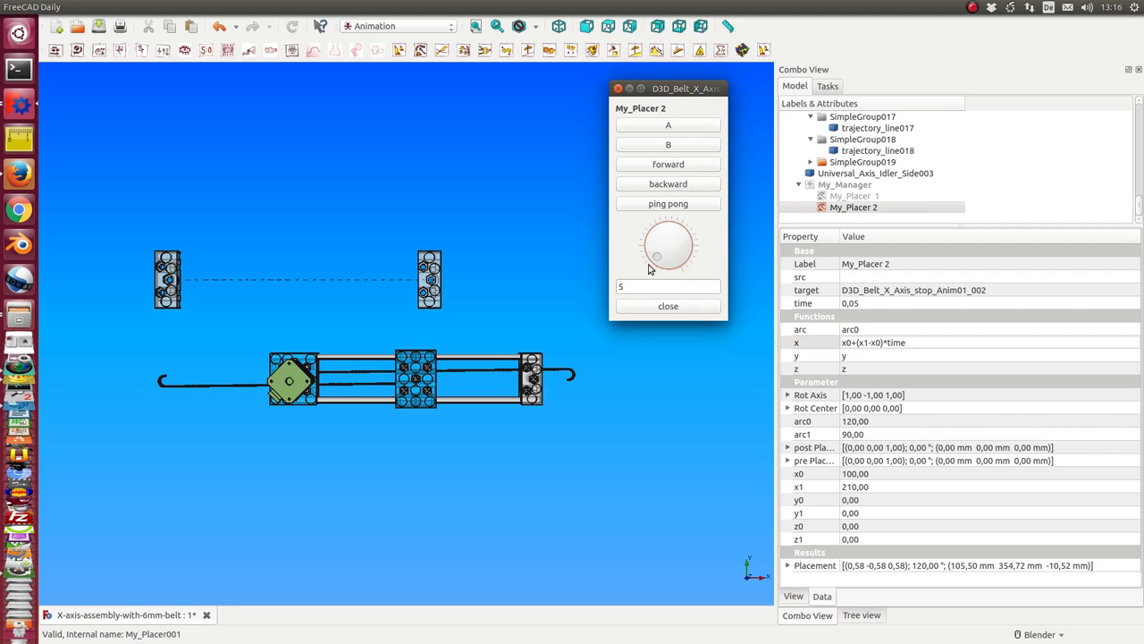
{"action": "left_click_drag", "start_coordinate": [658, 257], "coordinate": [683, 242]}
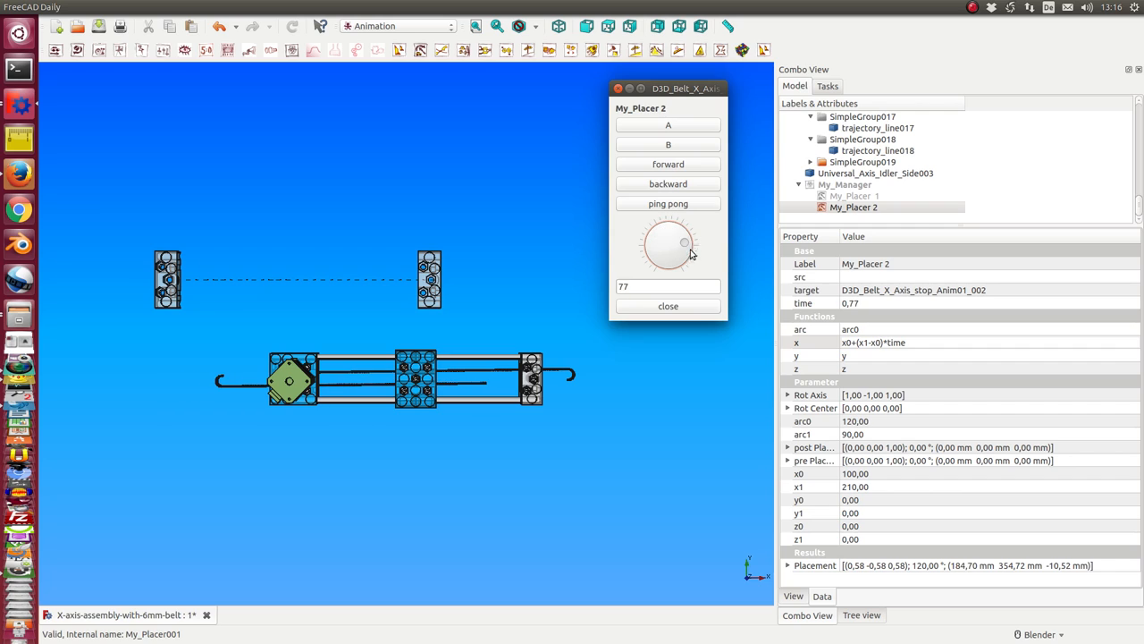
{"action": "left_click_drag", "start_coordinate": [661, 232], "coordinate": [683, 254]}
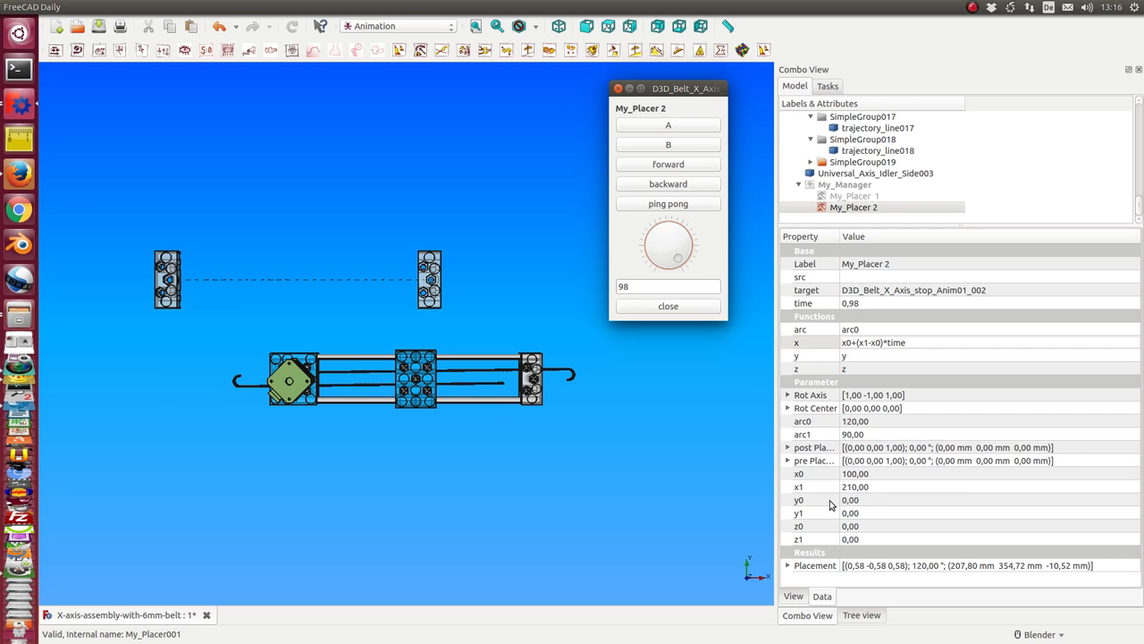
{"action": "mouse_move", "coordinate": [812, 493]}
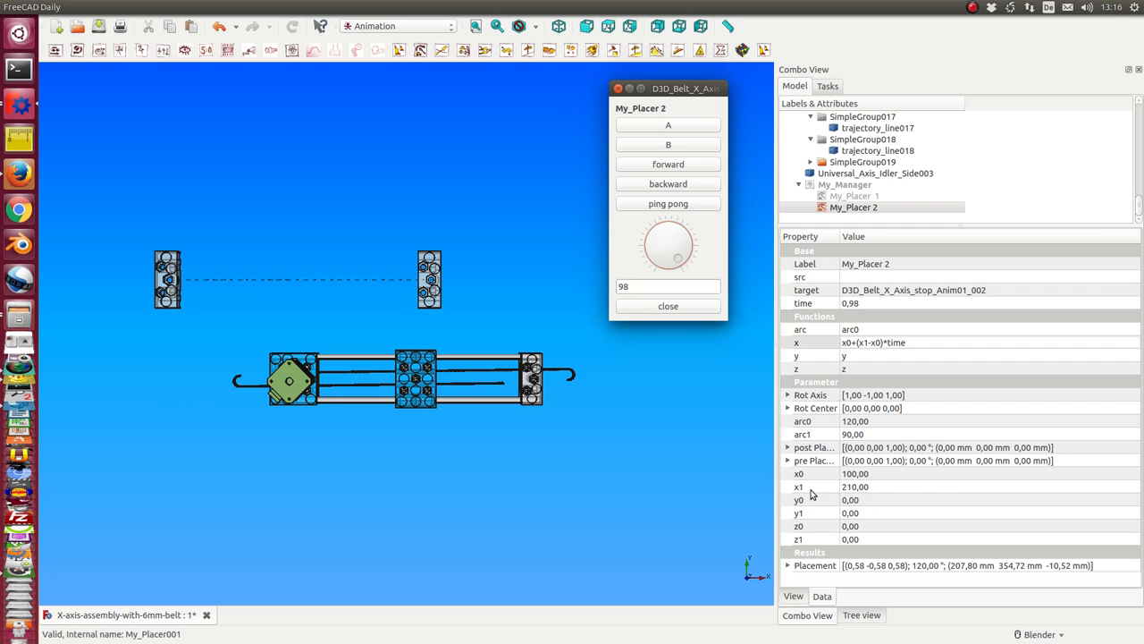
{"action": "left_click_drag", "start_coordinate": [680, 258], "coordinate": [654, 252]}
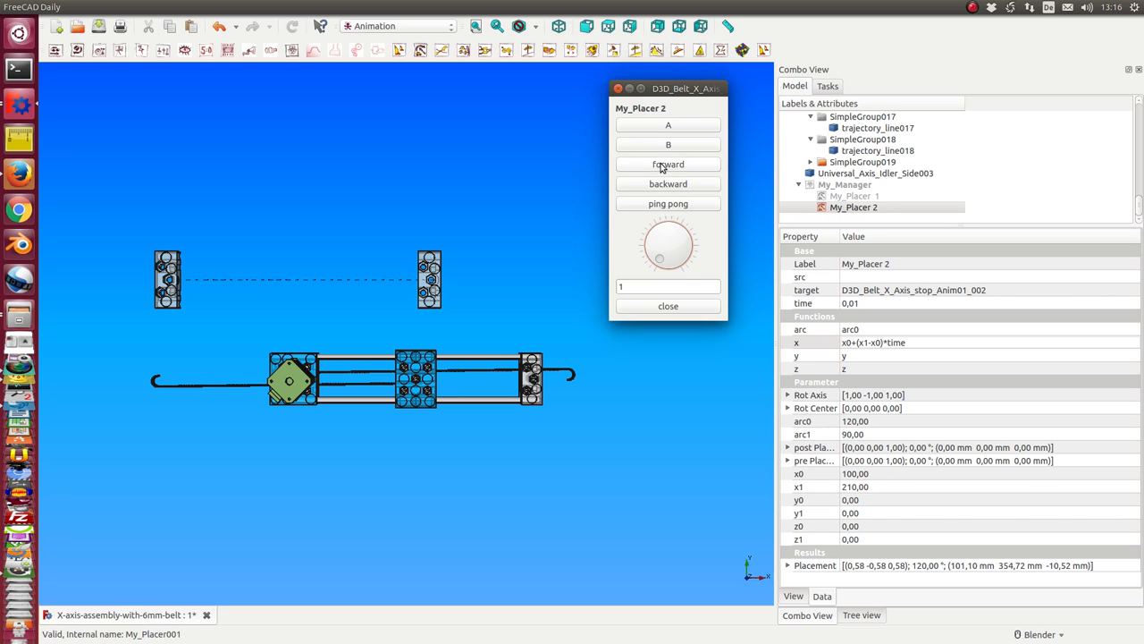
Play My_Placer 2 forward to time 1.00, then bring up My_Placer 1's control panel.
{"action": "left_click", "coordinate": [669, 164]}
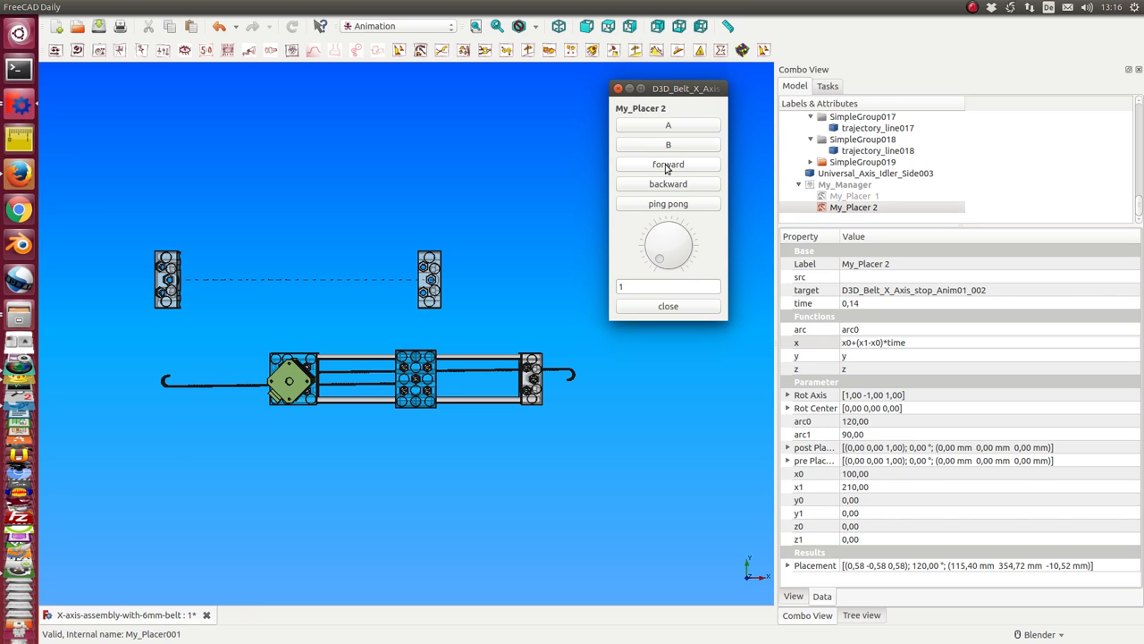
{"action": "left_click", "coordinate": [668, 164]}
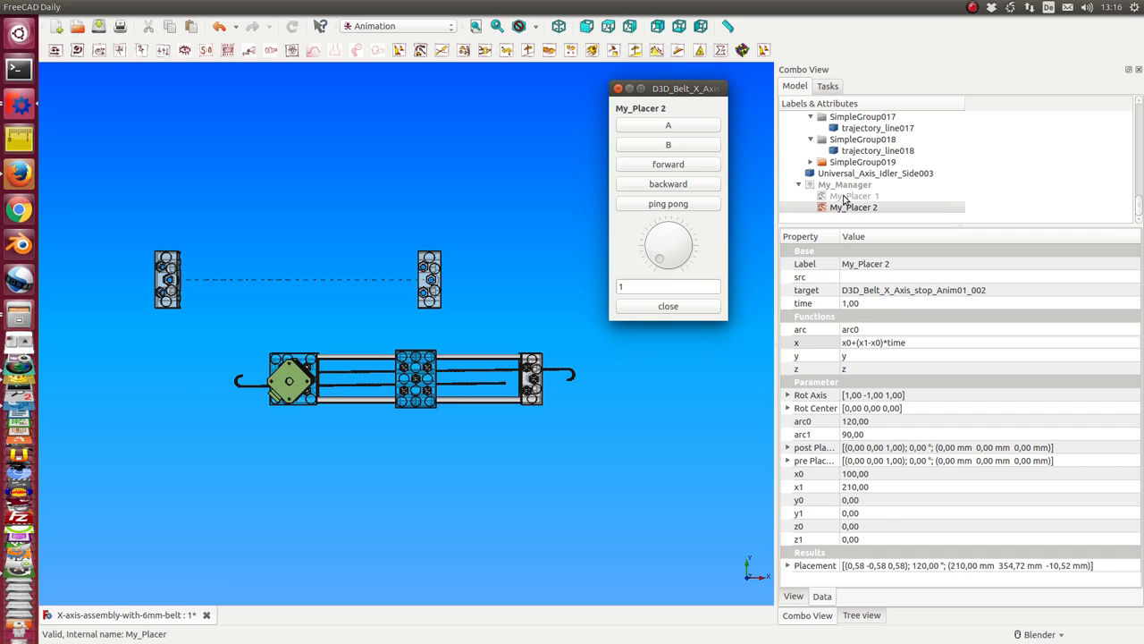
{"action": "left_click", "coordinate": [855, 195]}
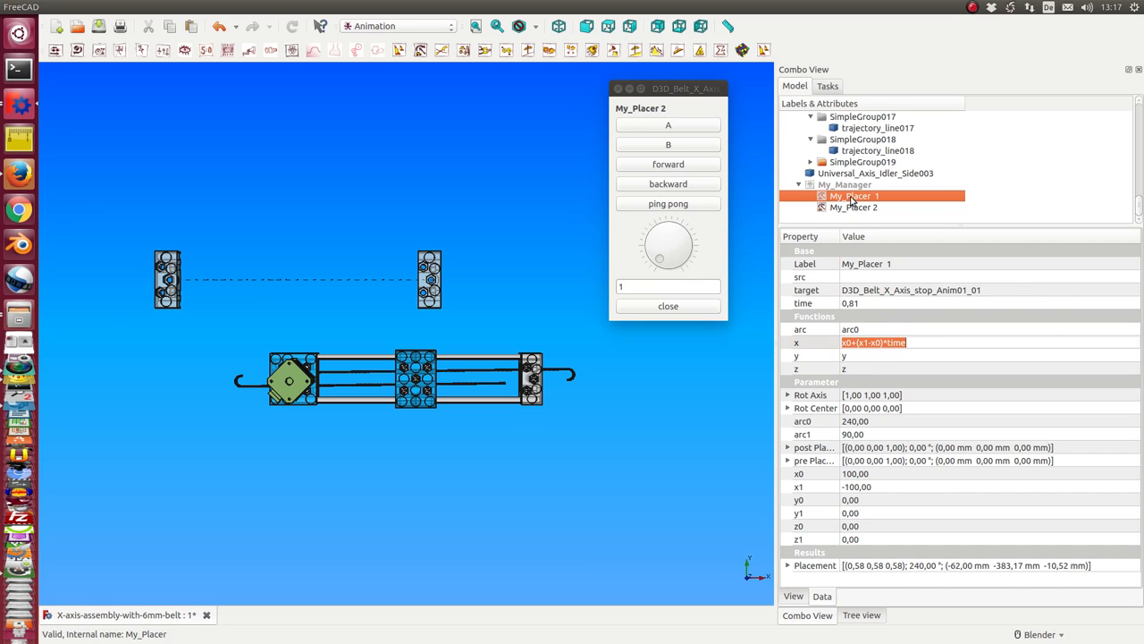
{"action": "double_click", "coordinate": [855, 195]}
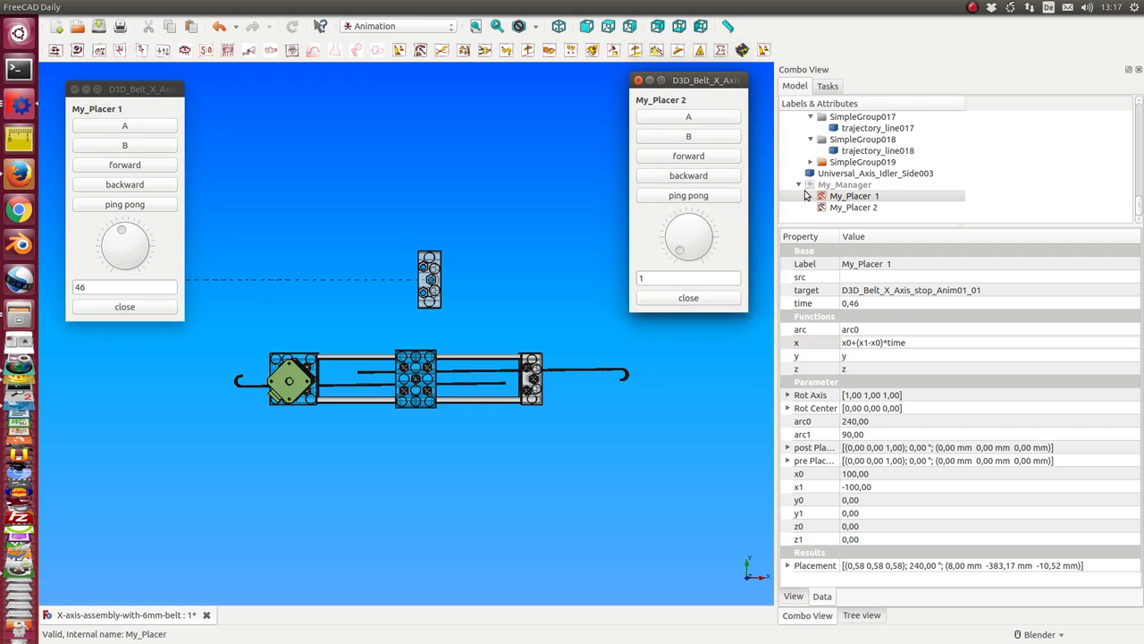
Show My_Manager's settings and scrub My_Placer 1's part to another time along its path.
{"action": "left_click", "coordinate": [844, 184]}
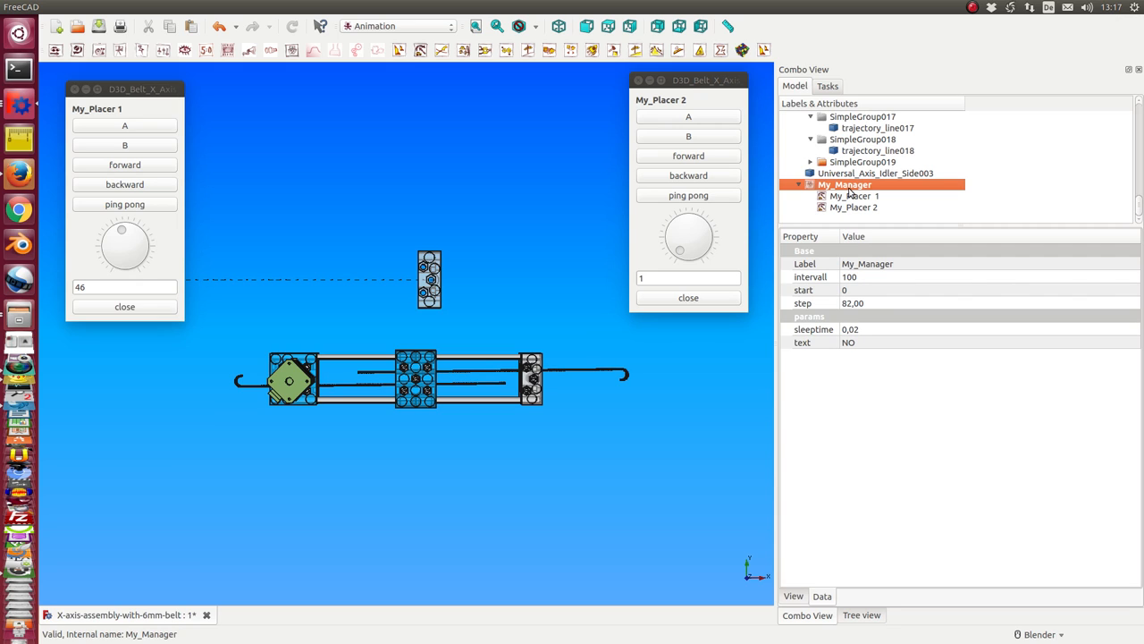
{"action": "mouse_move", "coordinate": [672, 109]}
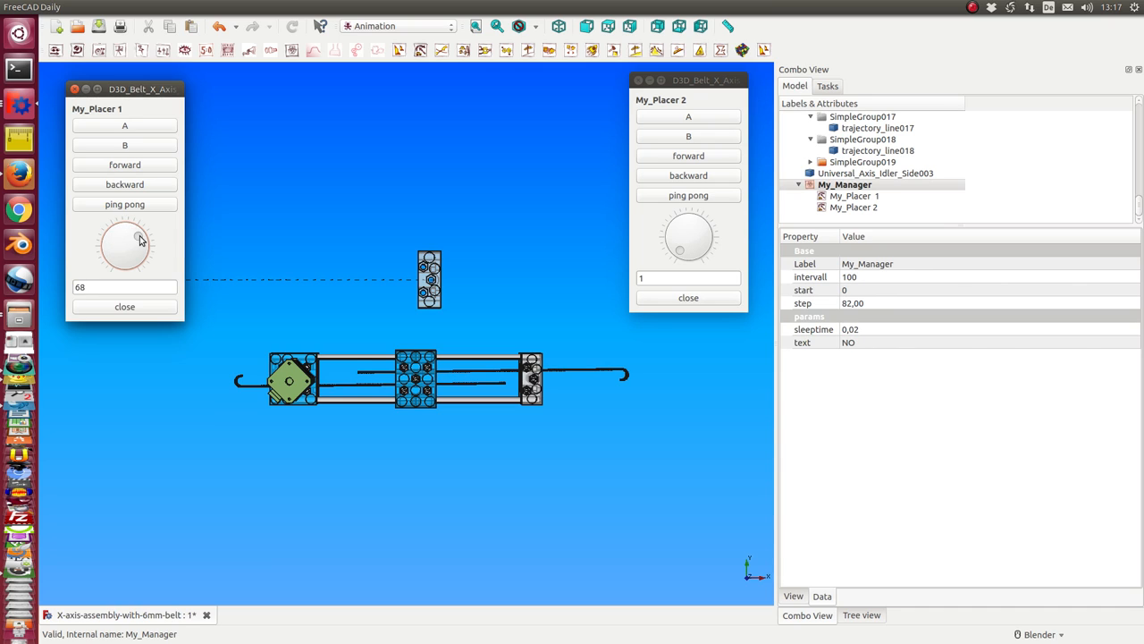
{"action": "left_click_drag", "start_coordinate": [139, 236], "coordinate": [111, 238]}
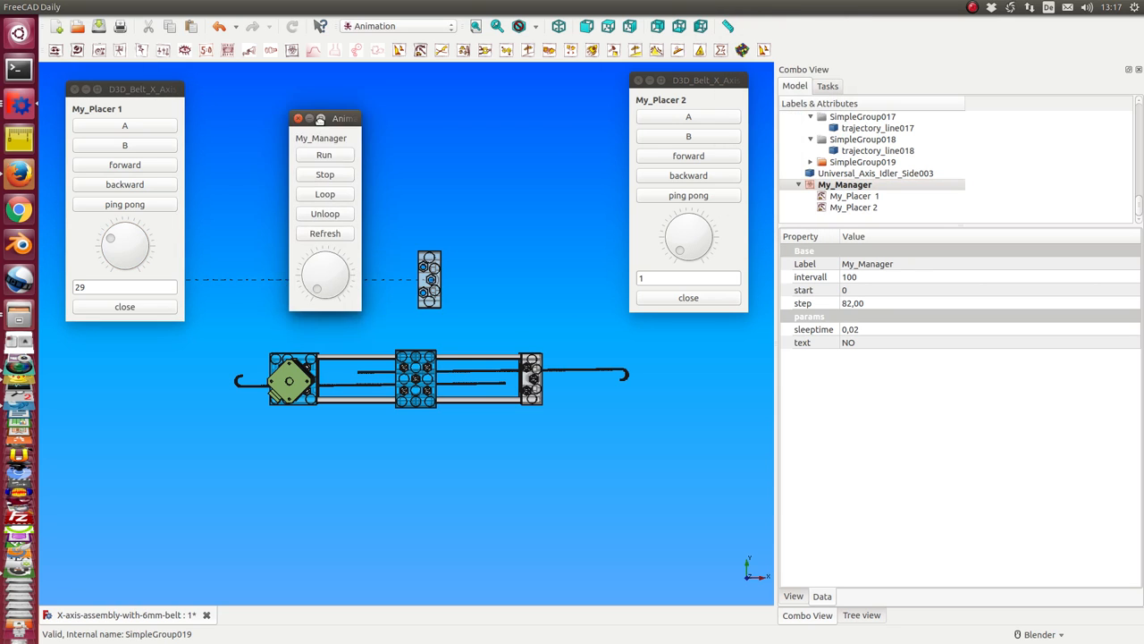
Move the My_Manager panel aside, reset to an earlier step and run the combined belt animation.
{"action": "left_click_drag", "start_coordinate": [322, 118], "coordinate": [268, 97]}
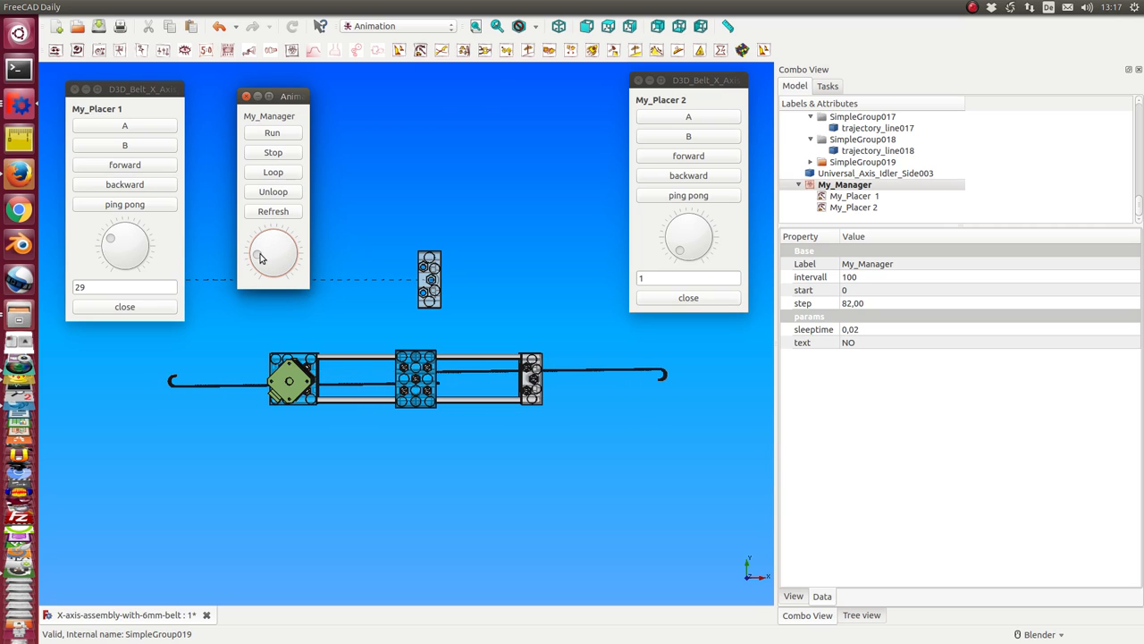
{"action": "left_click", "coordinate": [271, 132]}
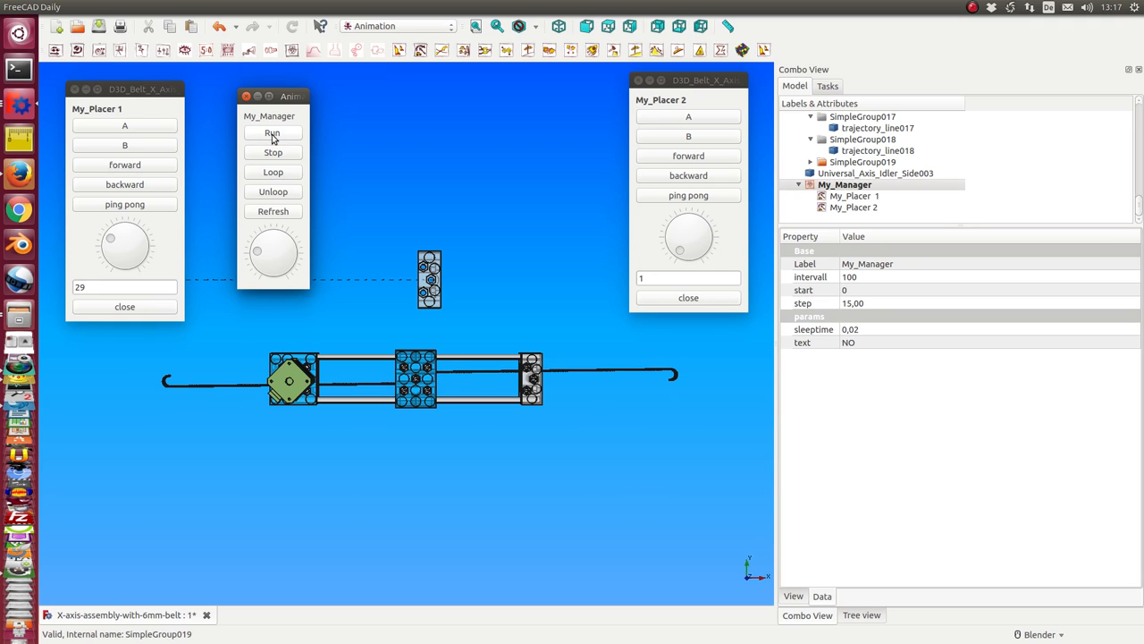
{"action": "left_click", "coordinate": [272, 132]}
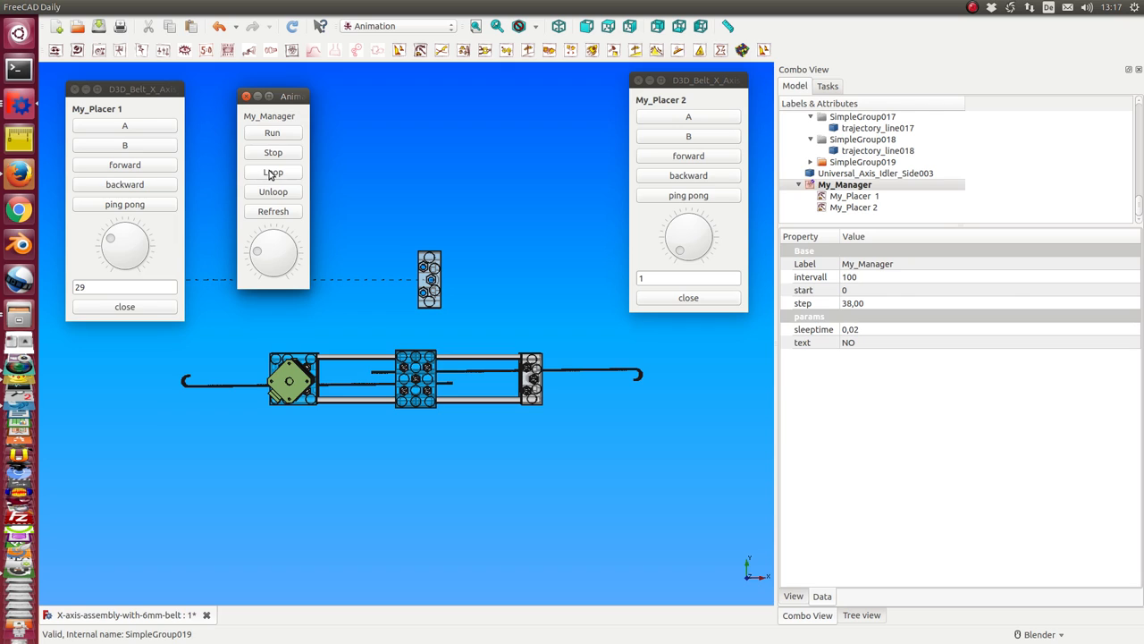
{"action": "mouse_move", "coordinate": [284, 128]}
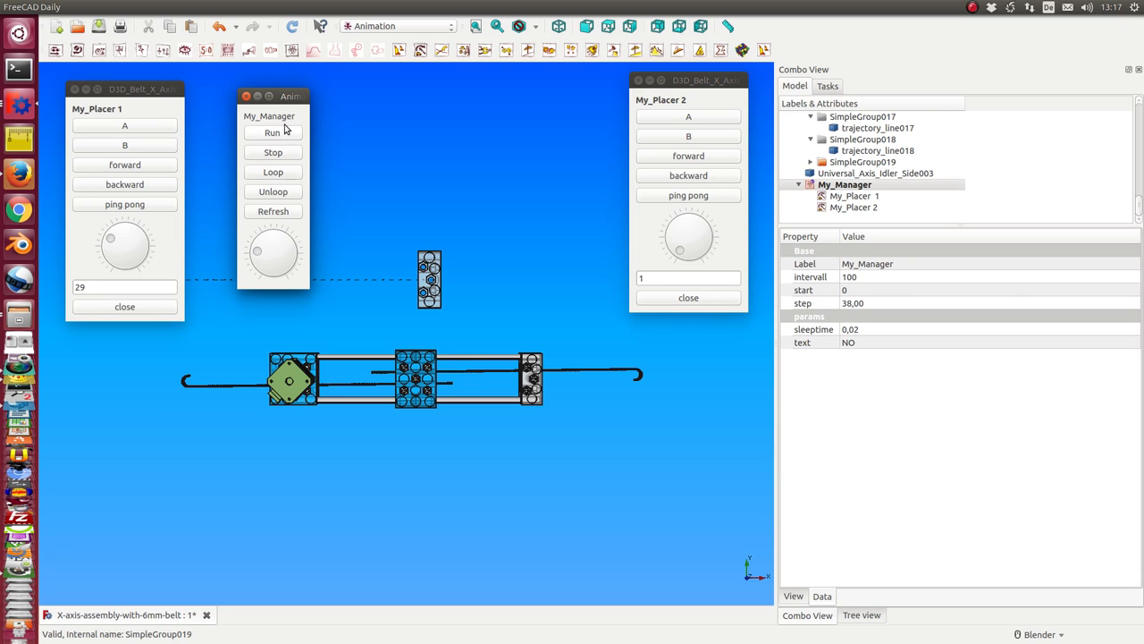